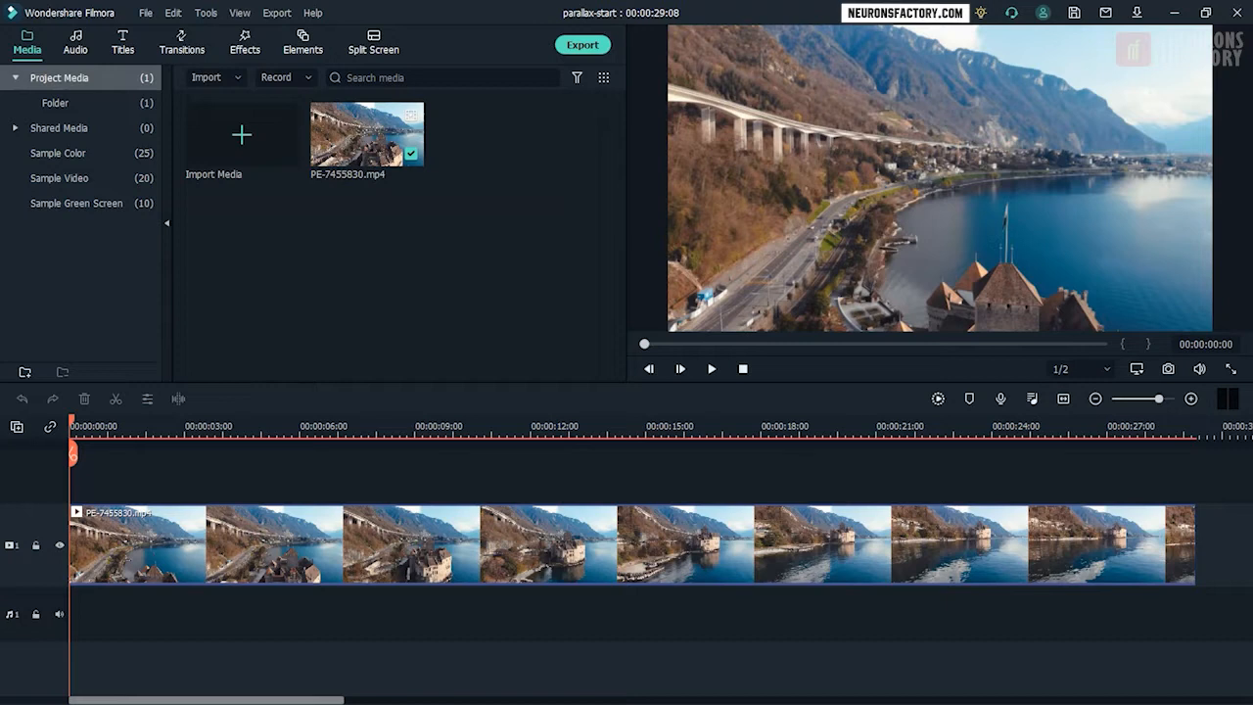
Set the aerial lake clip's speed to 3x and preview the roughly nine-second result.
{"action": "left_click", "coordinate": [343, 545]}
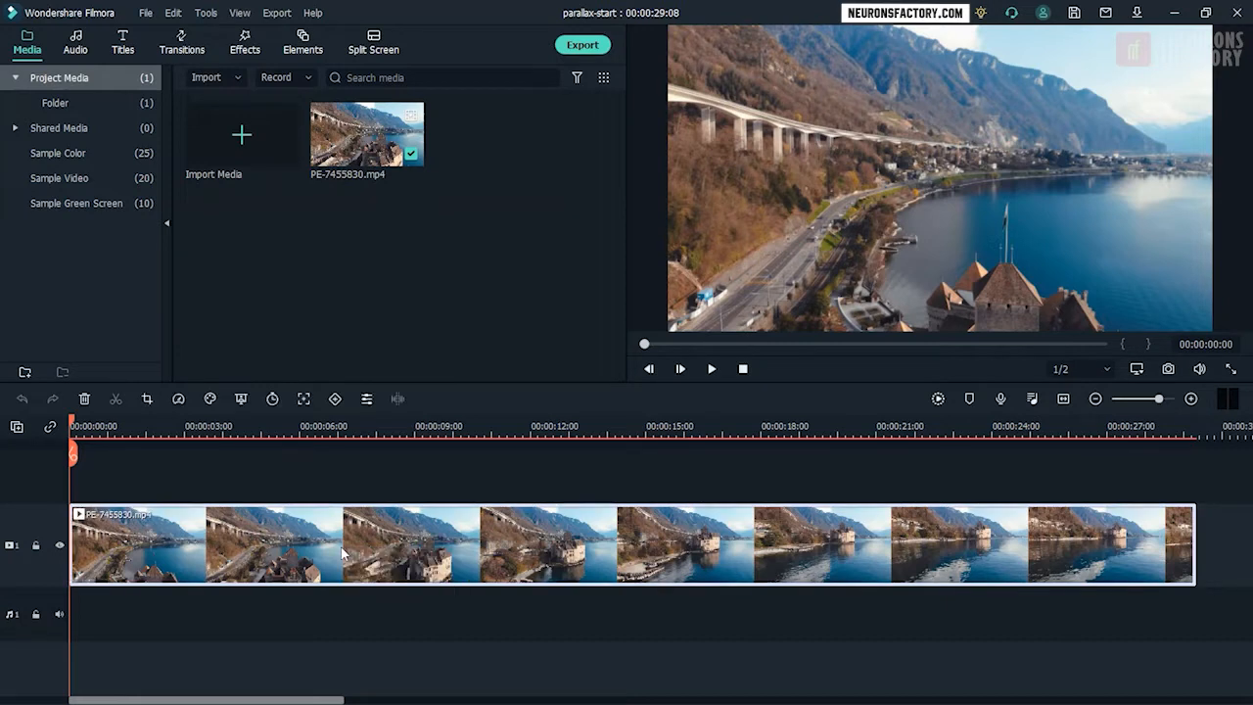
{"action": "right_click", "coordinate": [343, 548]}
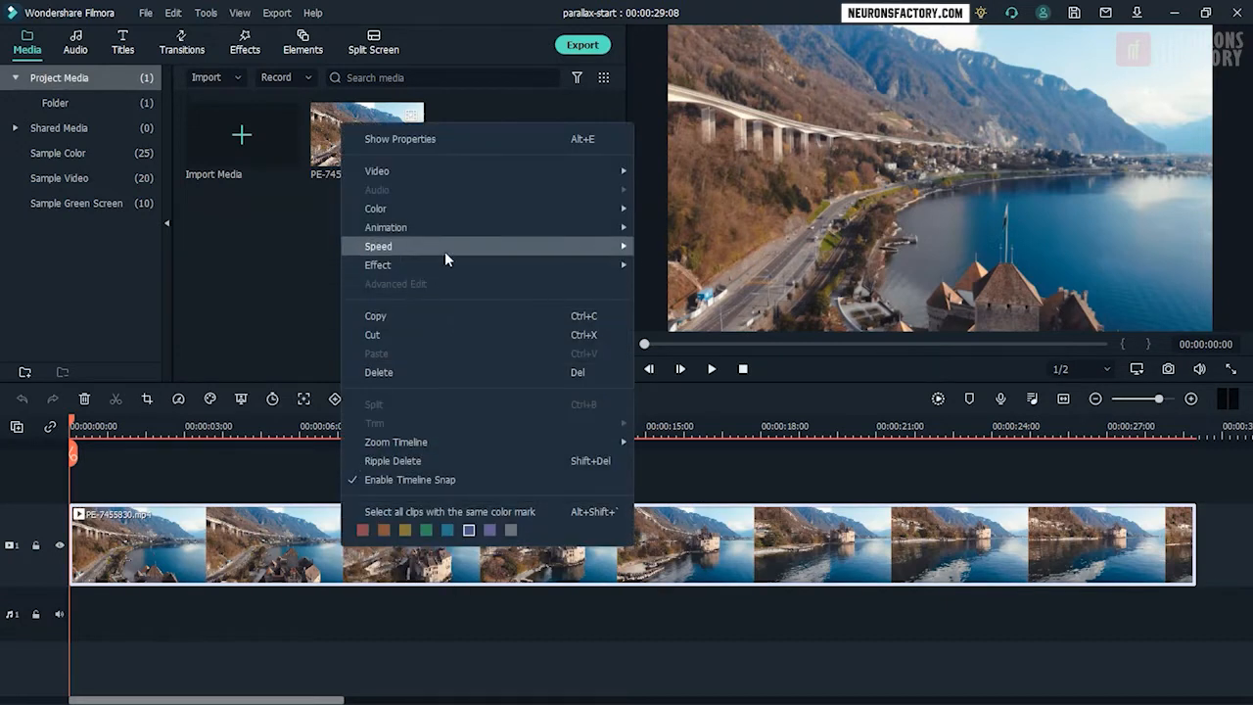
{"action": "mouse_move", "coordinate": [378, 246]}
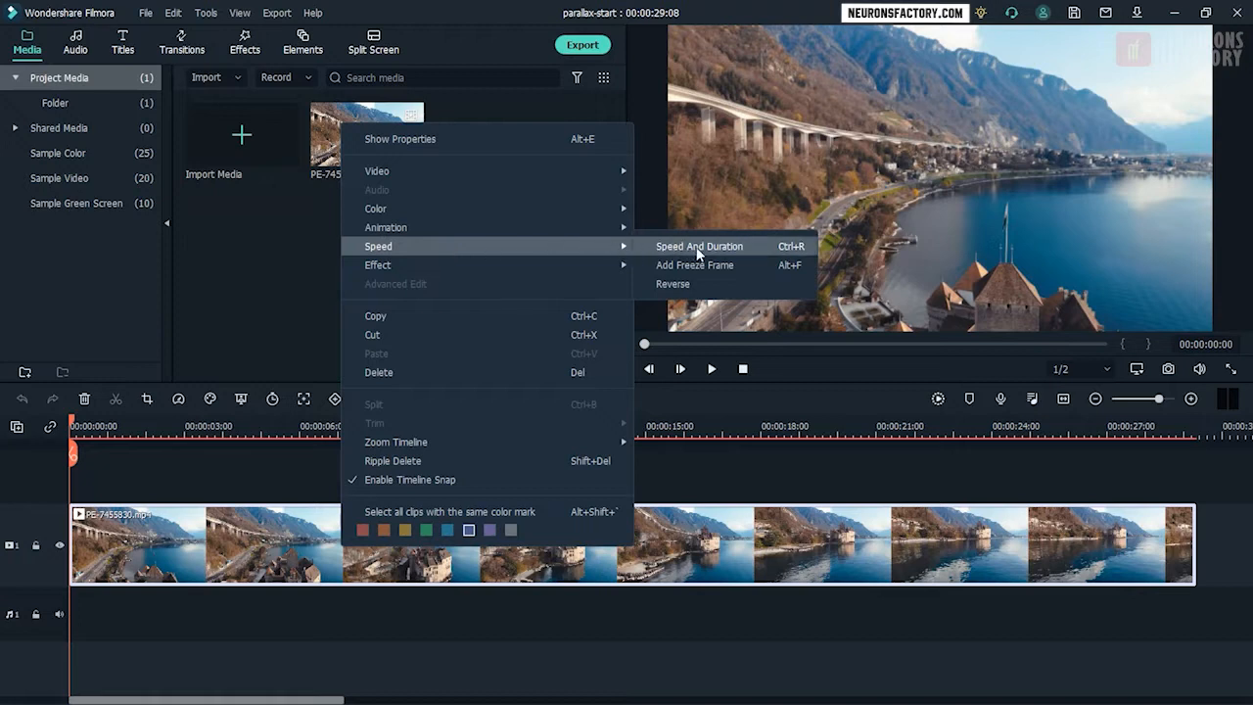
{"action": "mouse_move", "coordinate": [766, 255]}
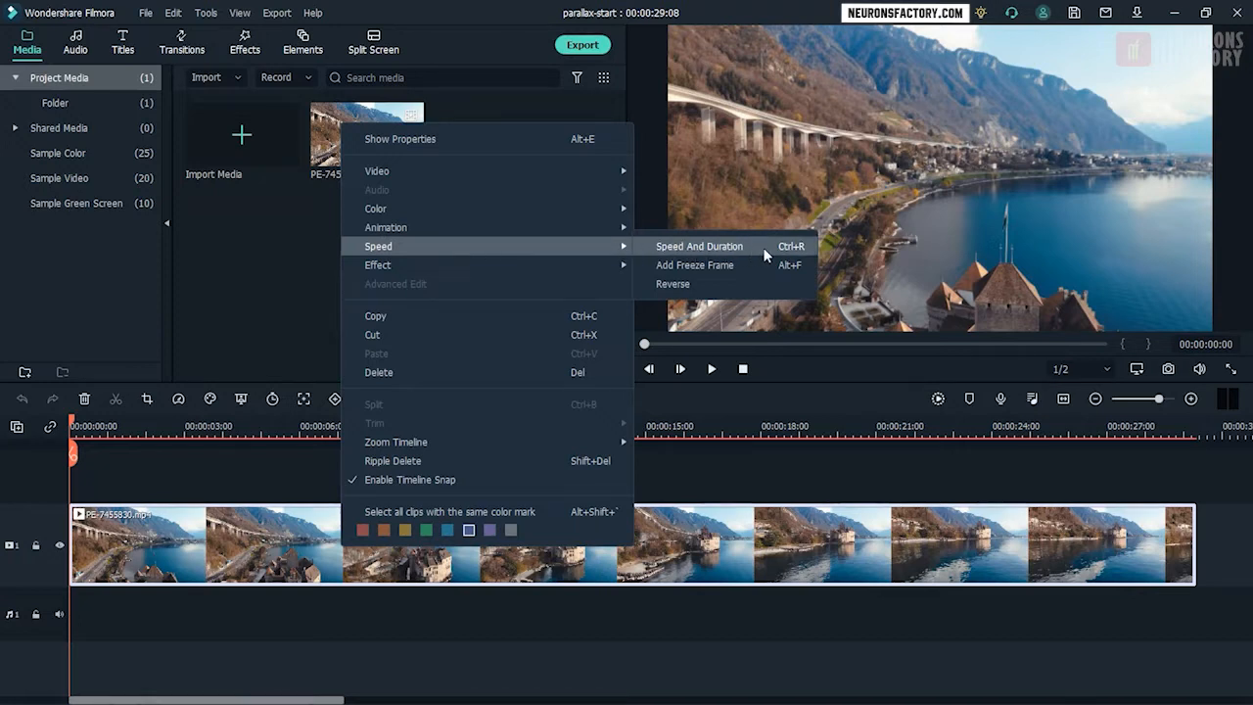
{"action": "left_click", "coordinate": [699, 246]}
{"action": "type", "text": "3"}
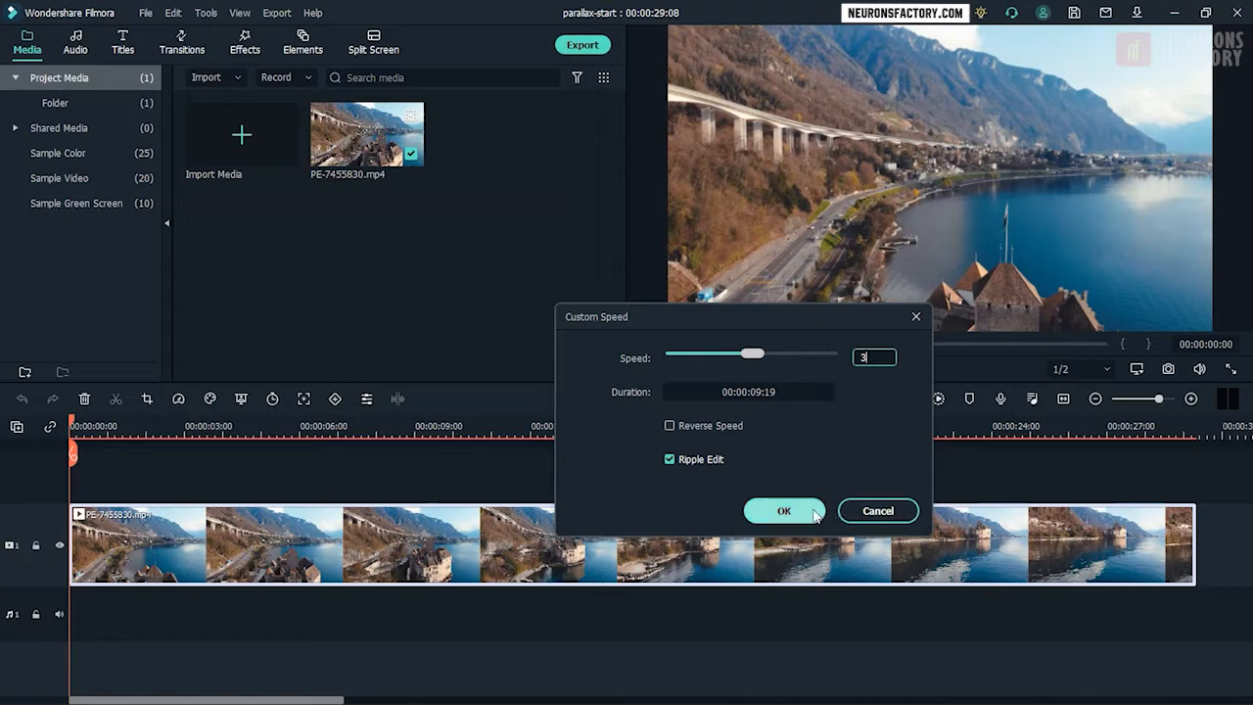
{"action": "left_click", "coordinate": [783, 510]}
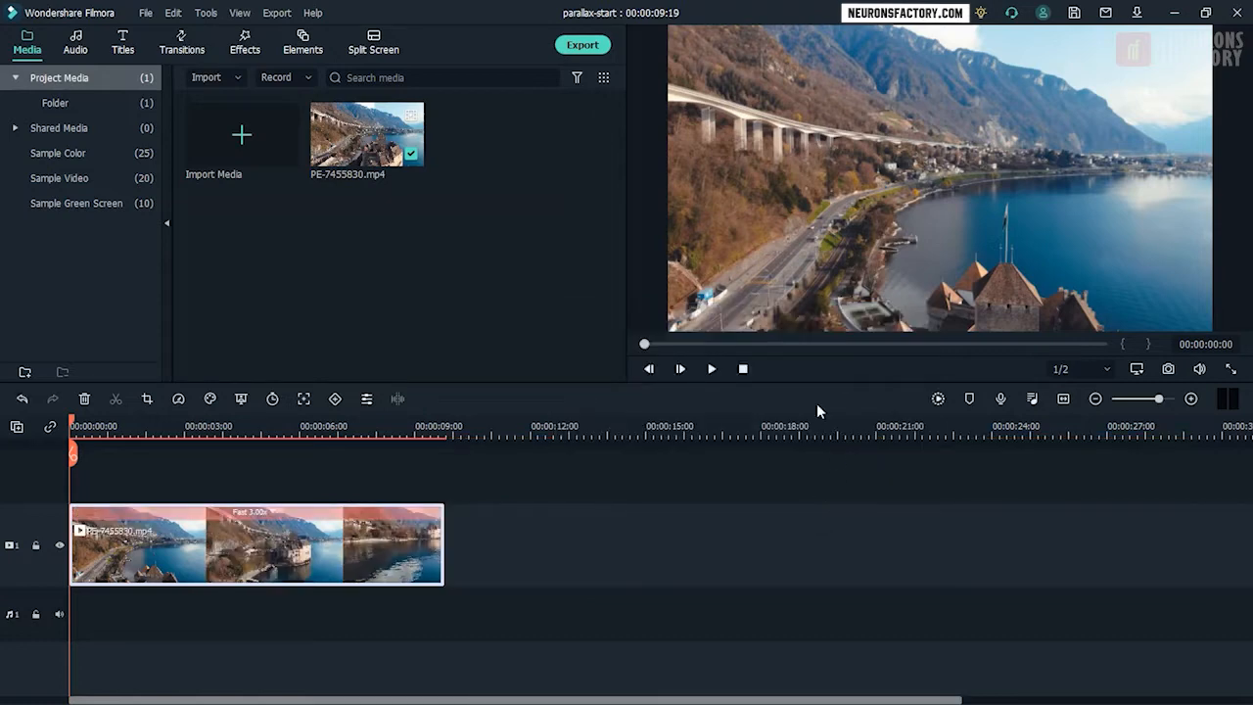
{"action": "left_click", "coordinate": [712, 369]}
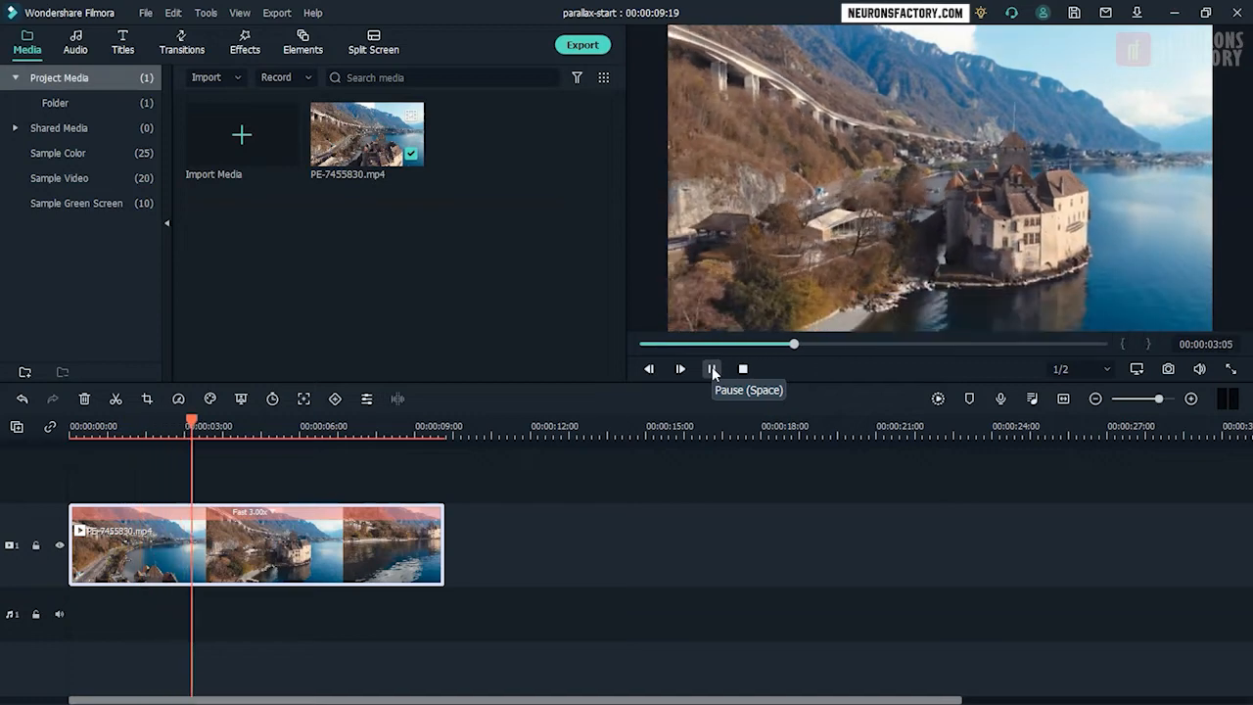
In Crop and Zoom's Pan & Zoom, shrink the End rectangle around the distant lakeside town.
{"action": "right_click", "coordinate": [343, 543]}
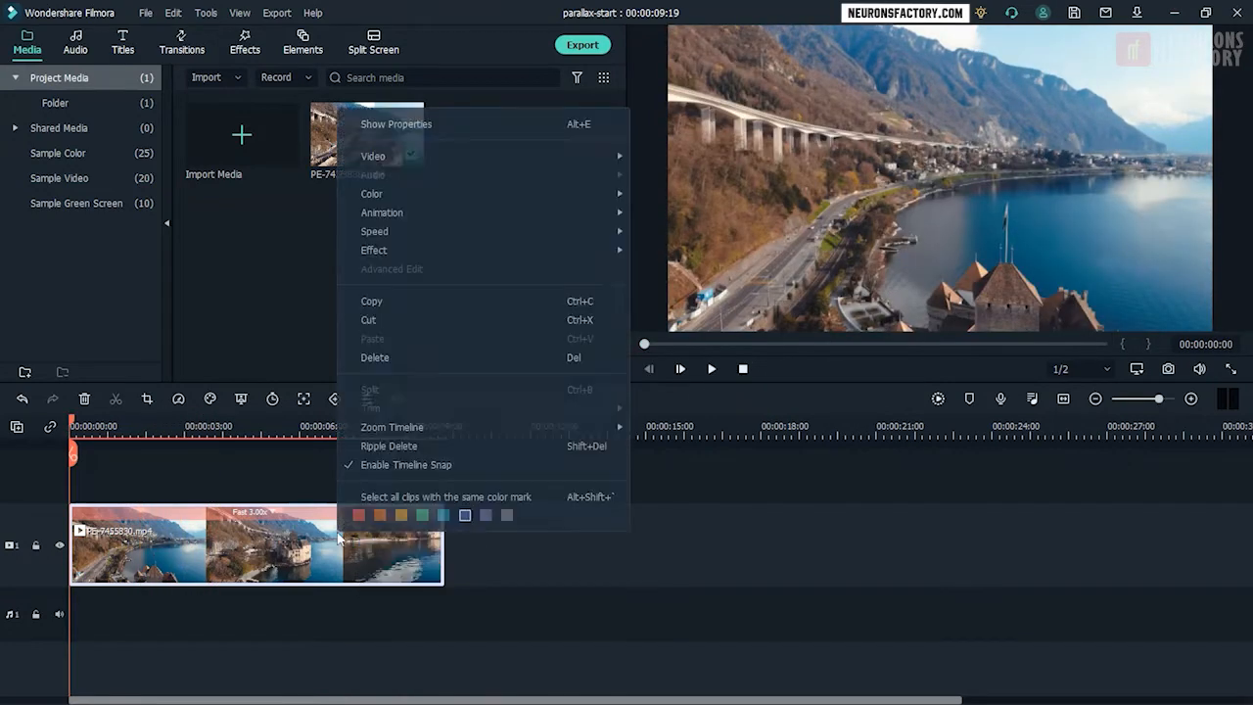
{"action": "mouse_move", "coordinate": [418, 226]}
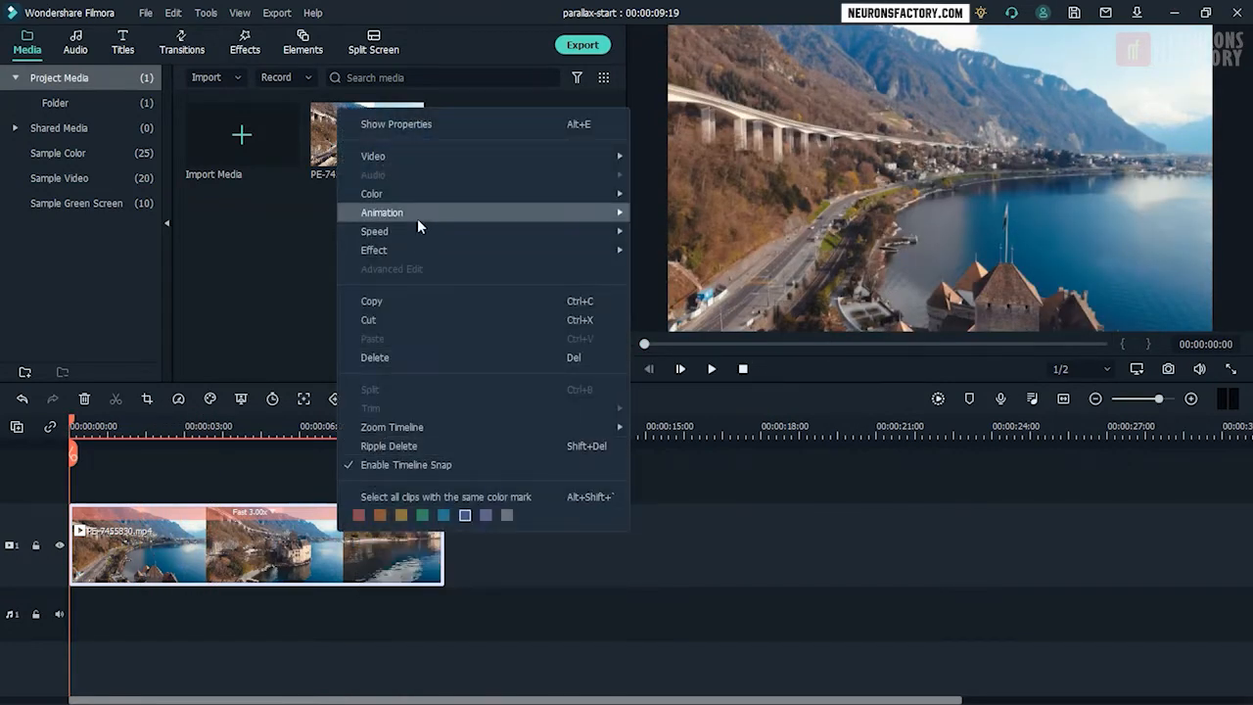
{"action": "mouse_move", "coordinate": [373, 156]}
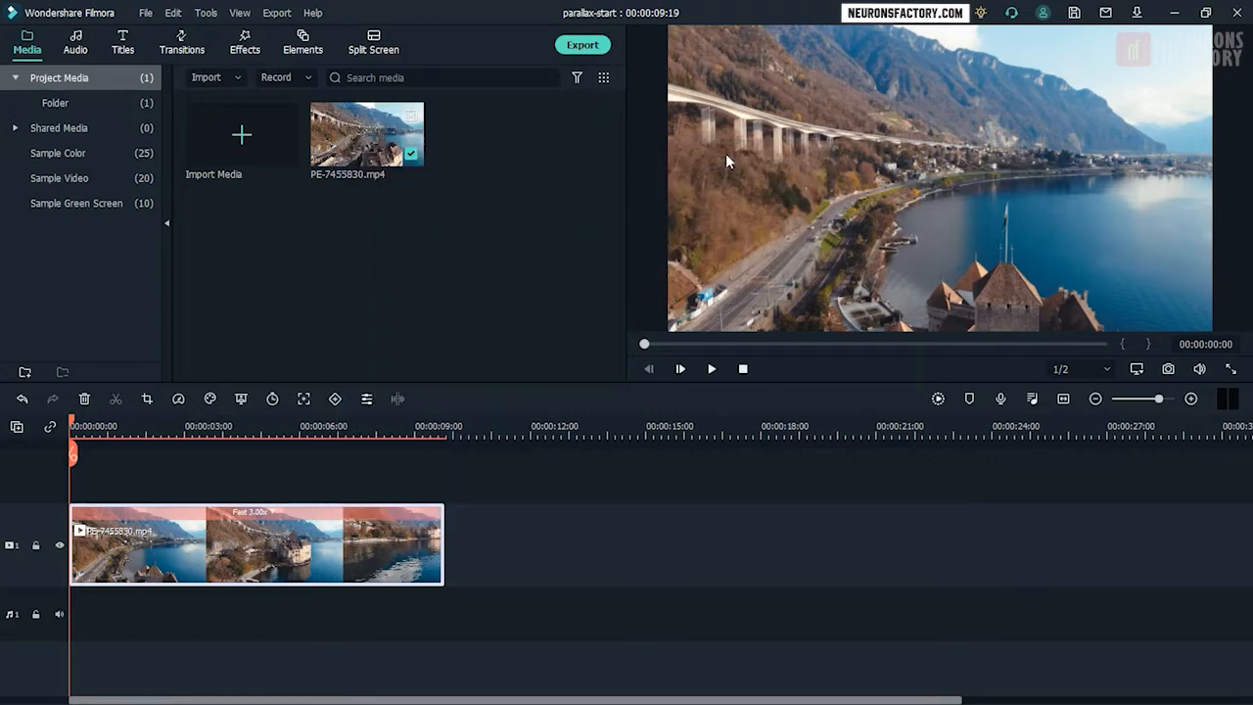
{"action": "left_click", "coordinate": [147, 399]}
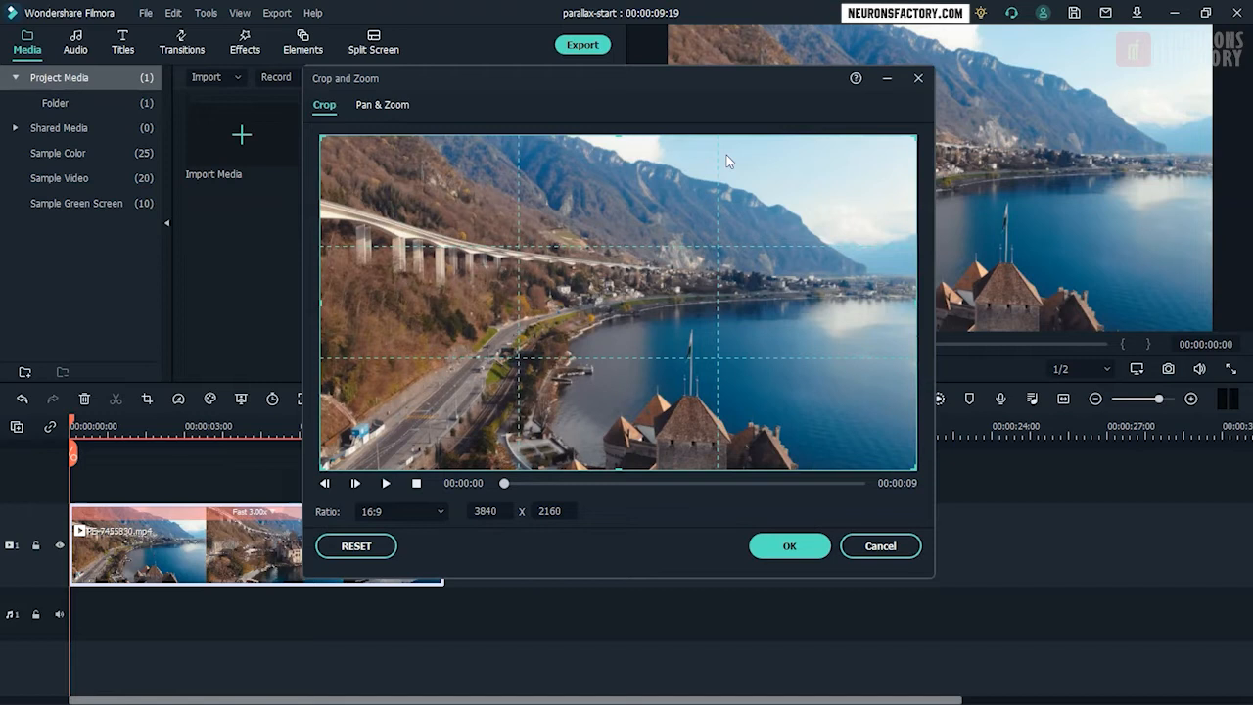
{"action": "left_click", "coordinate": [382, 104]}
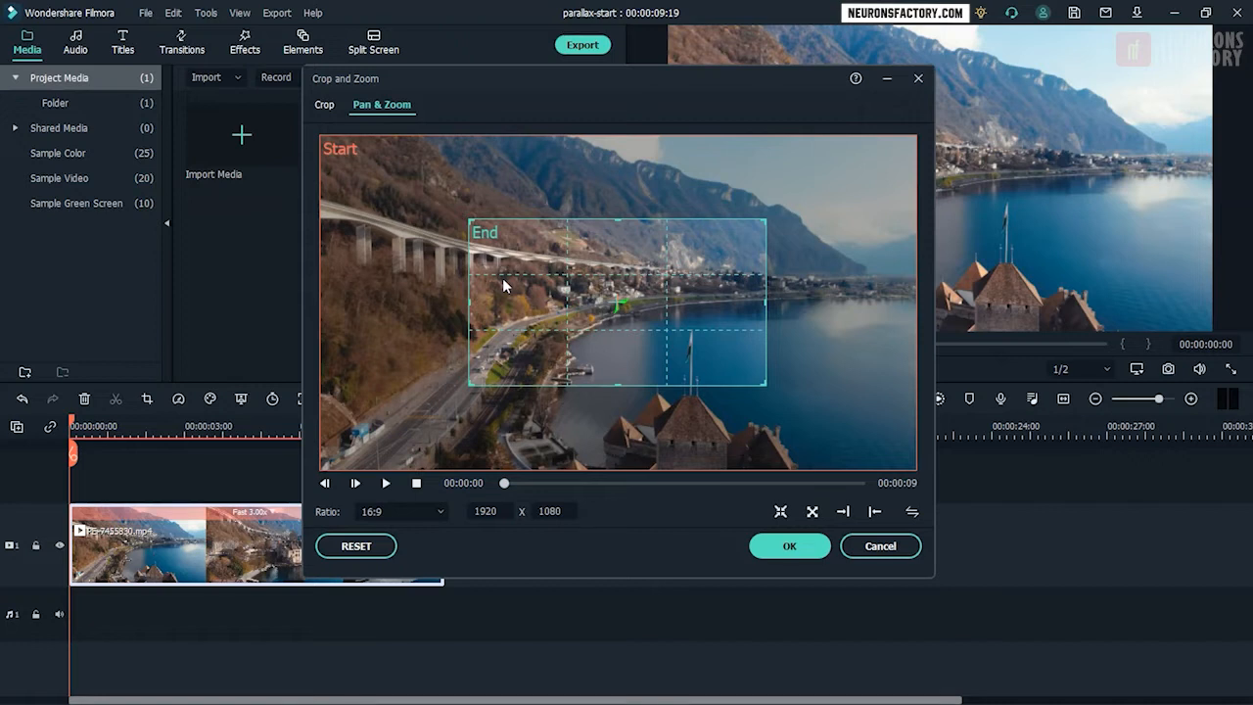
{"action": "left_click_drag", "start_coordinate": [470, 387], "coordinate": [494, 367]}
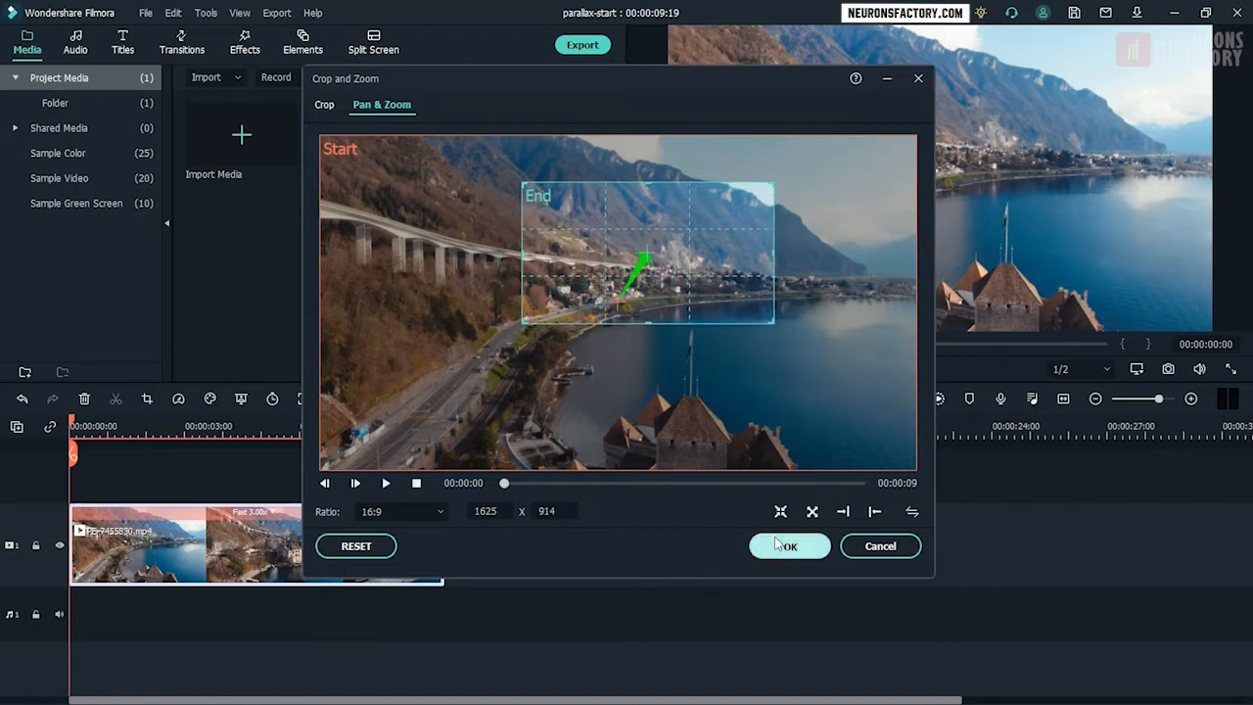
Apply the pan-and-zoom, play and pause the preview, then reopen Crop and Zoom.
{"action": "left_click", "coordinate": [789, 545]}
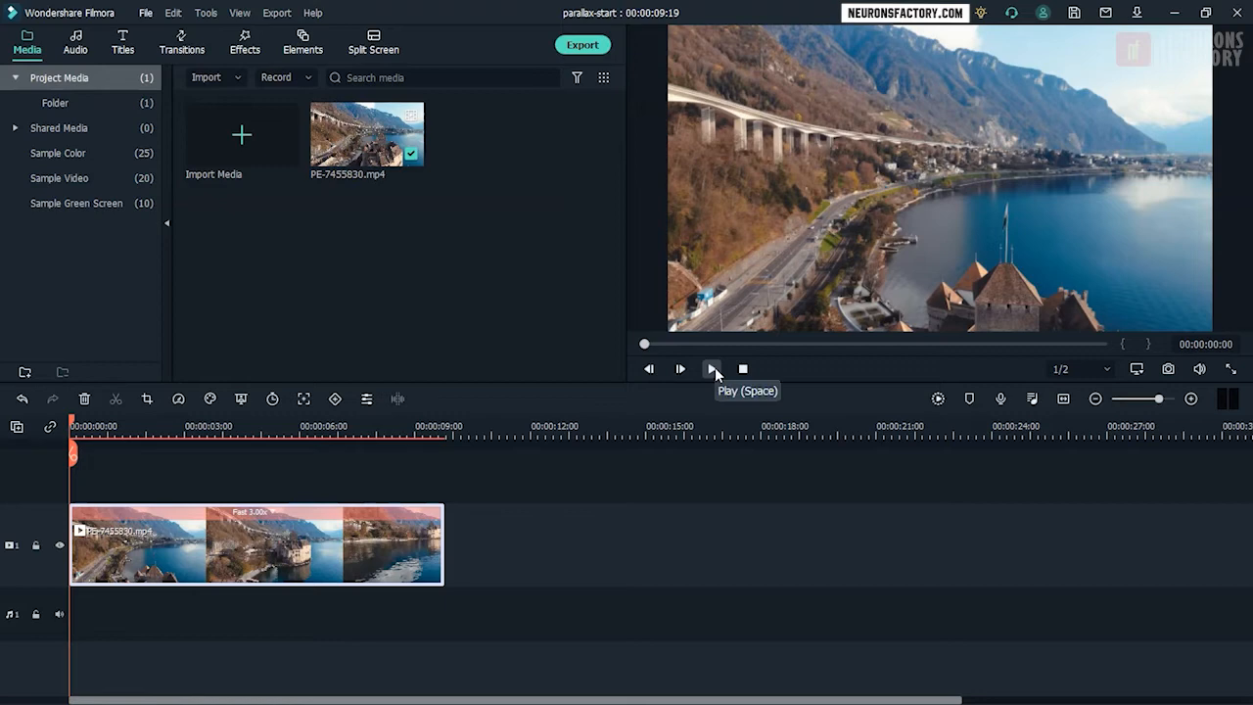
{"action": "left_click", "coordinate": [680, 369]}
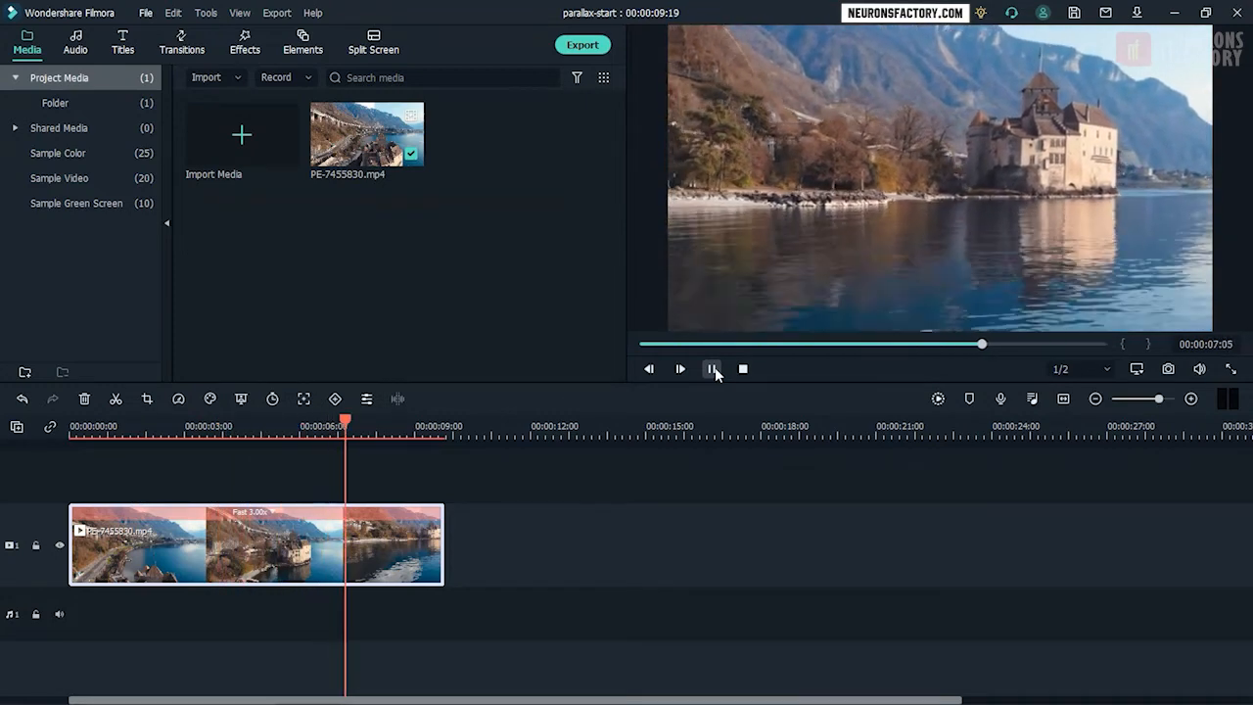
{"action": "left_click", "coordinate": [742, 369]}
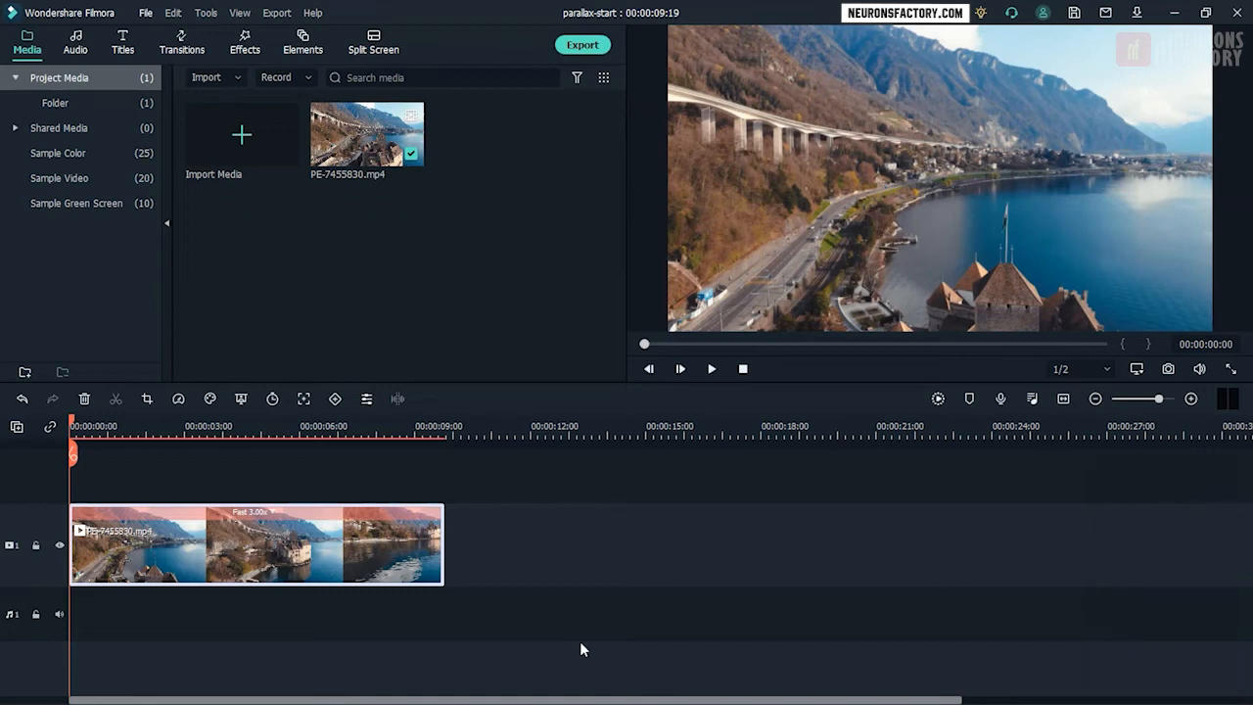
{"action": "mouse_move", "coordinate": [360, 545]}
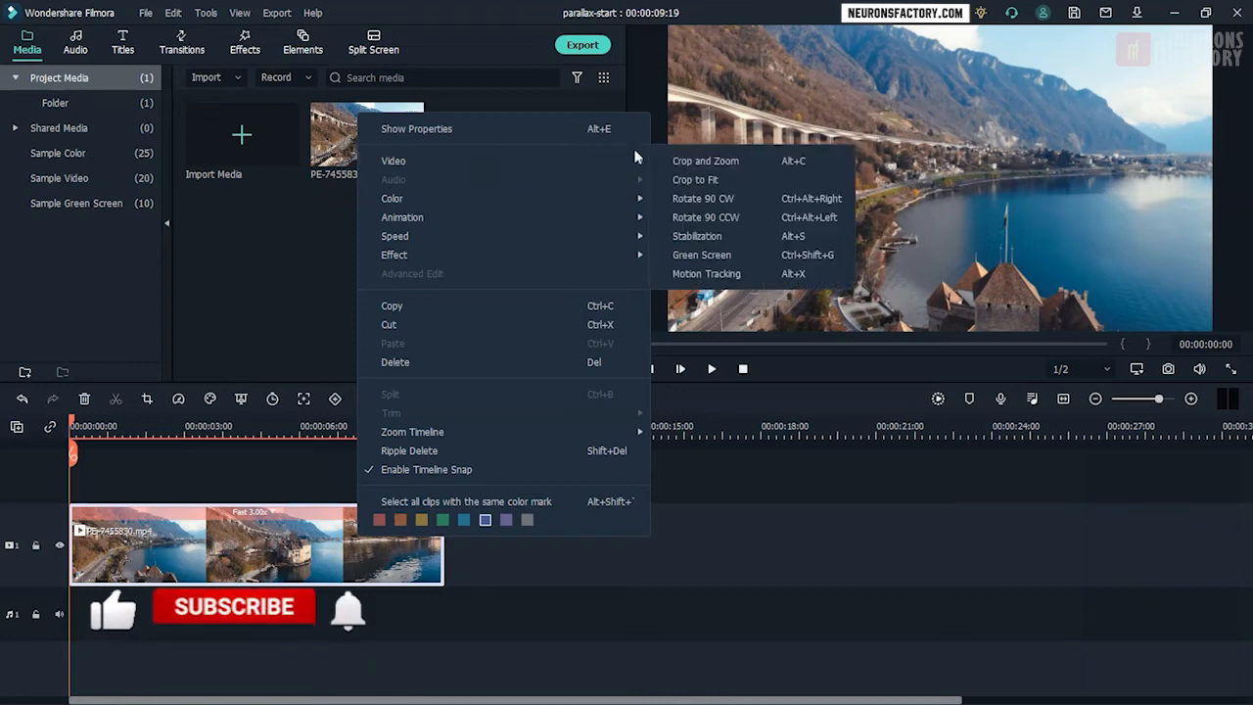
{"action": "left_click", "coordinate": [705, 160]}
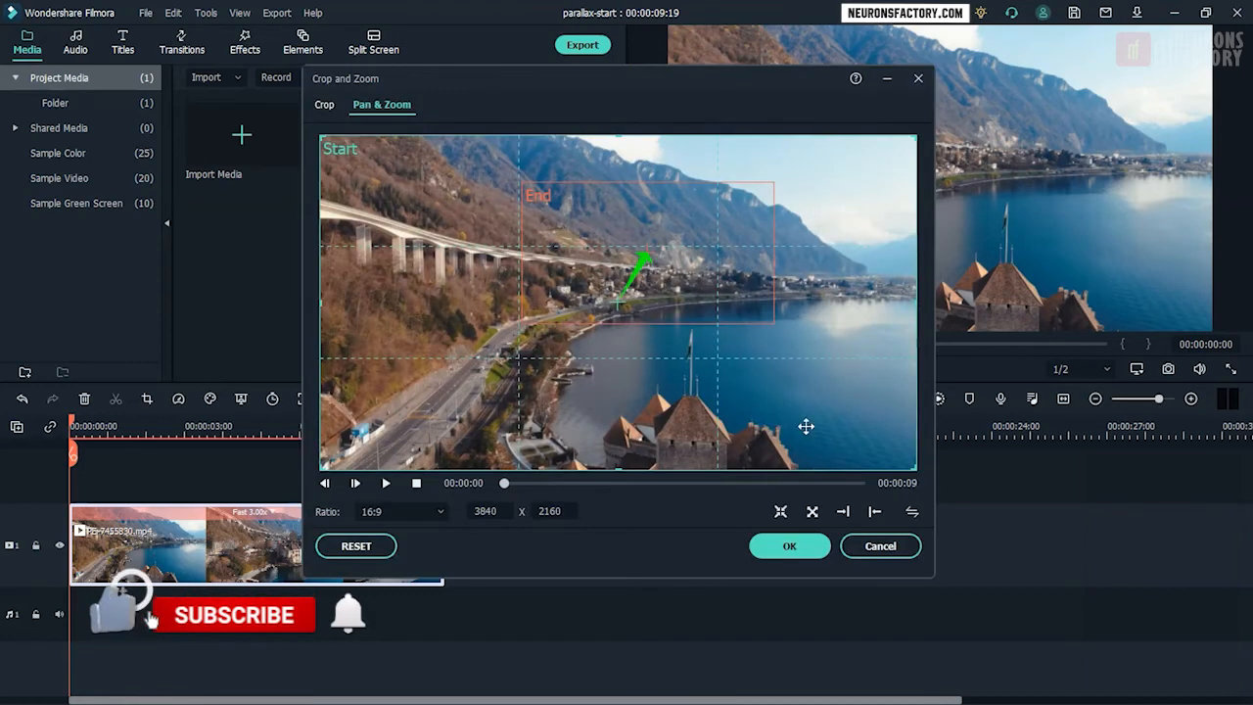